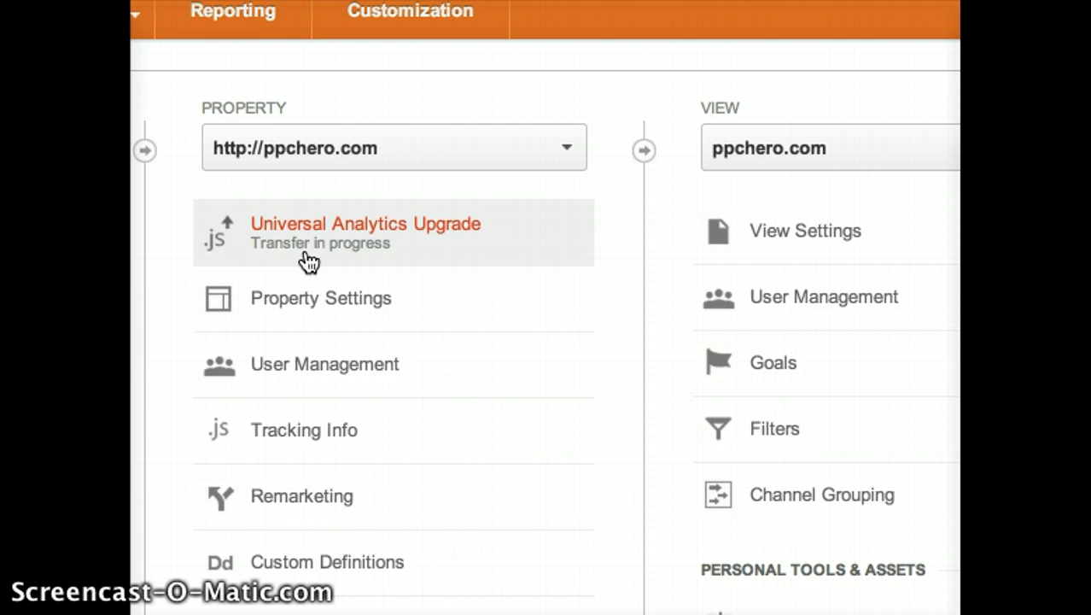
mouse_move(309, 230)
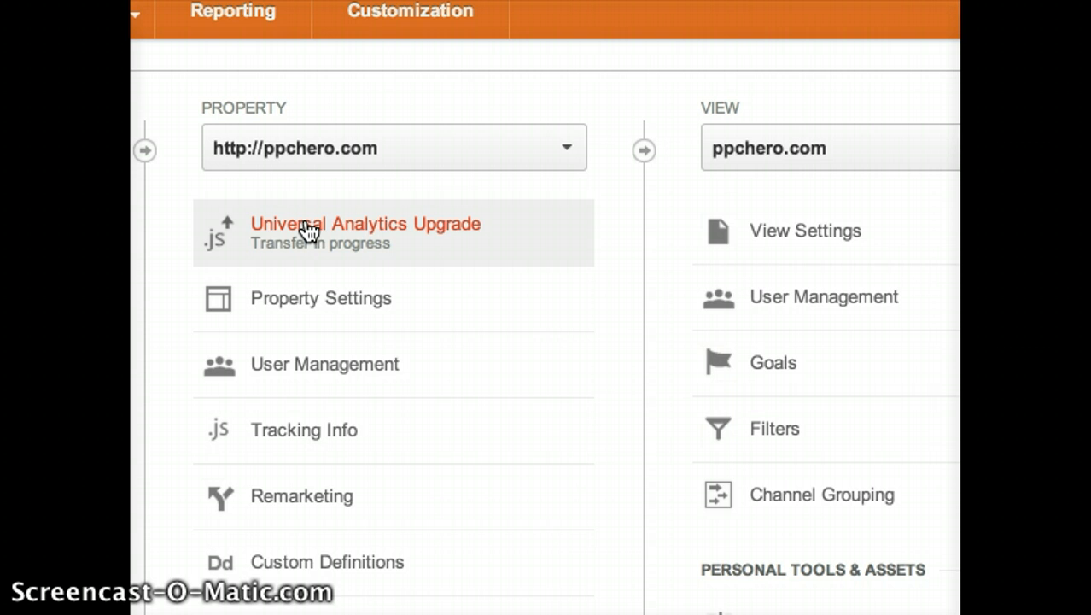
- Open the ppchero.com Universal Analytics upgrade page and review the transfer and tracking-code status
click(365, 223)
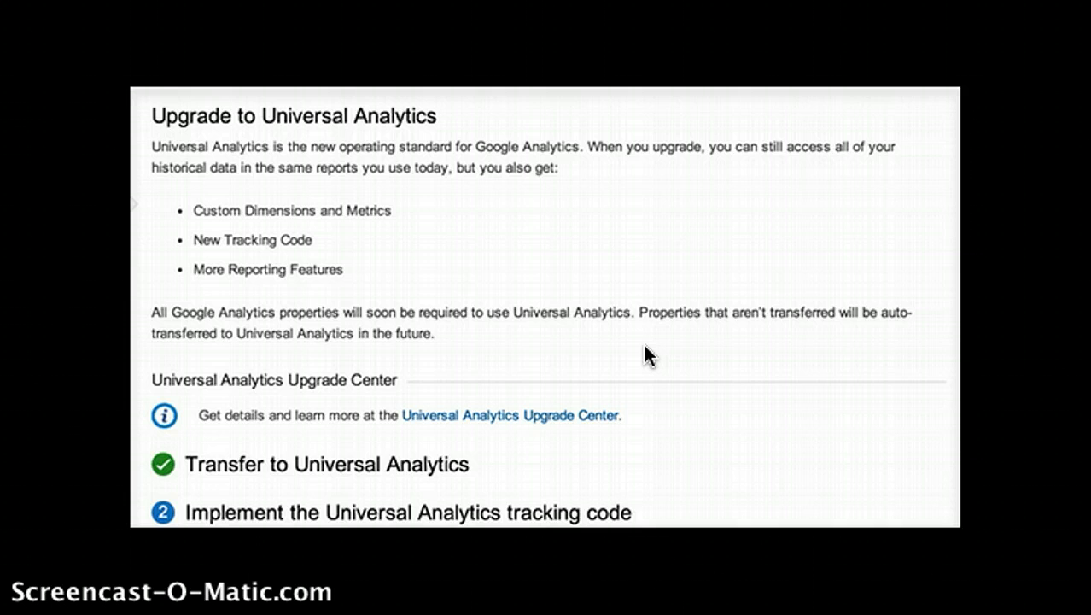
scroll(down, 3)
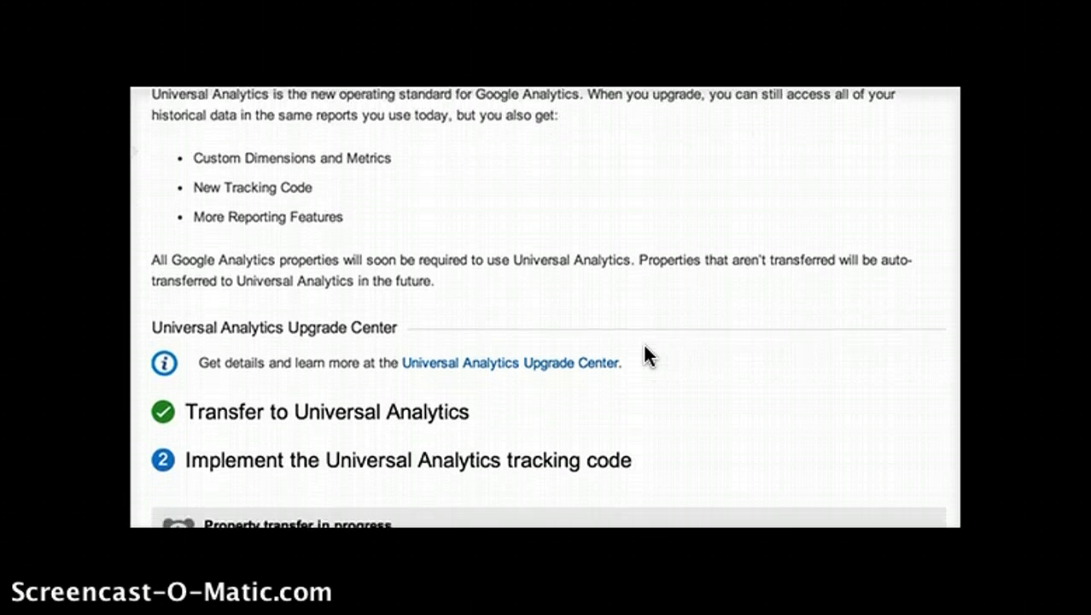
scroll(down, 3)
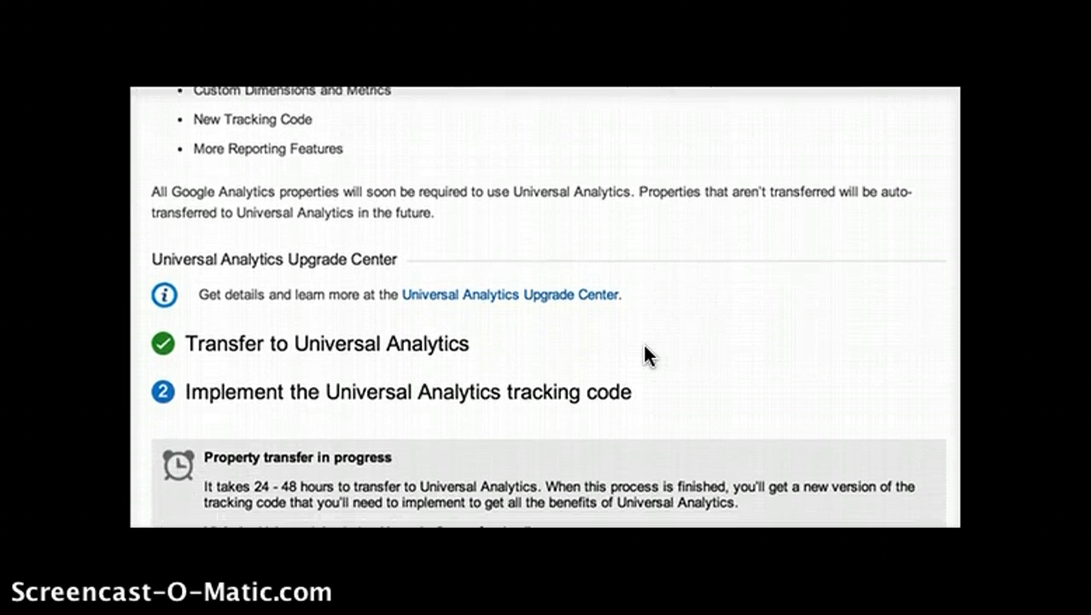
scroll(down, 3)
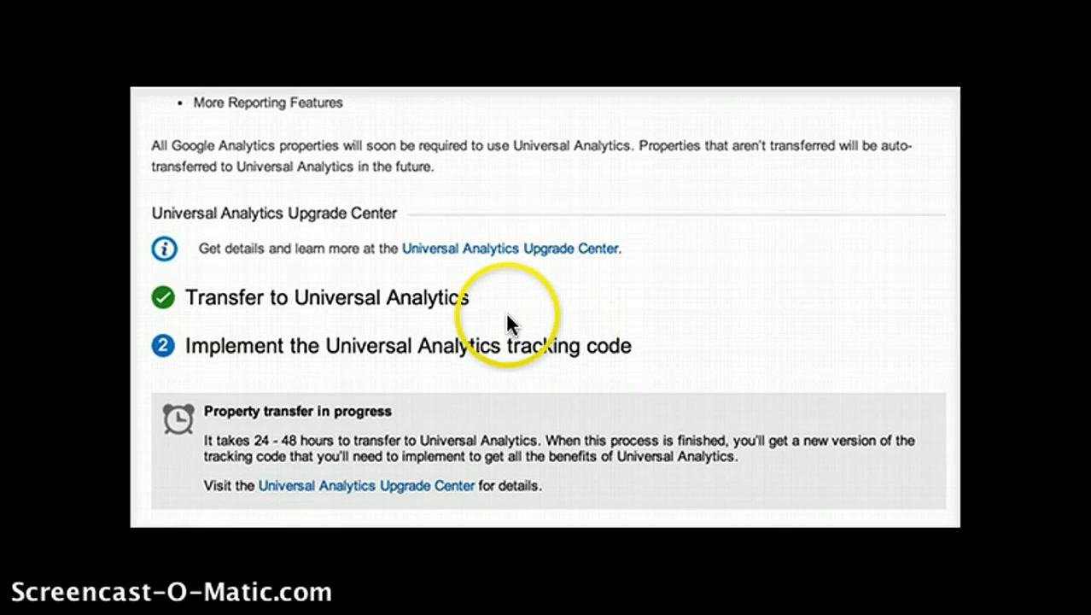
mouse_move(448, 375)
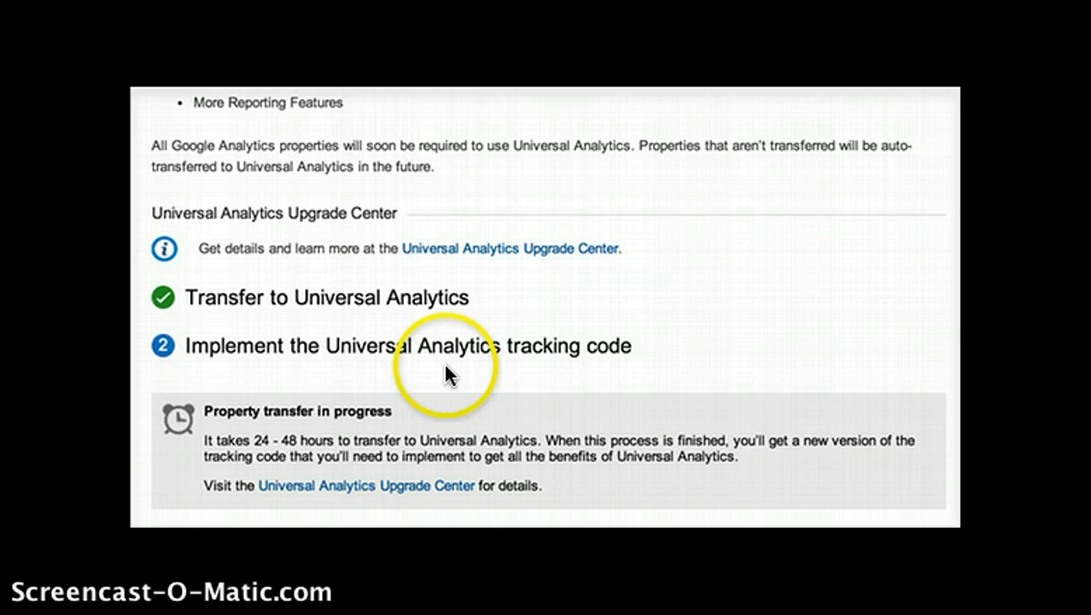
mouse_move(453, 358)
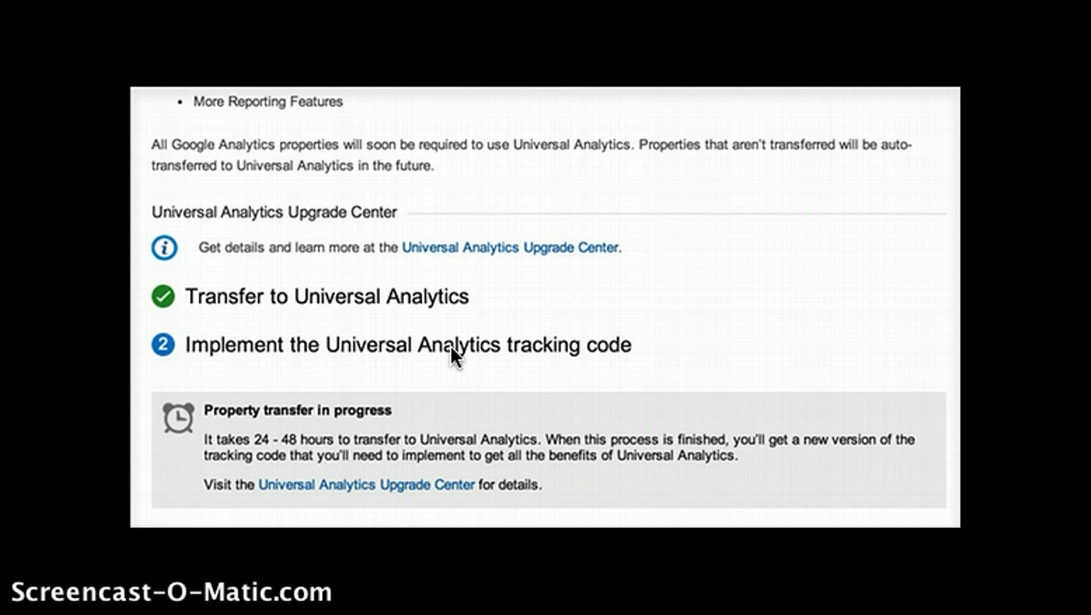
scroll(down, 3)
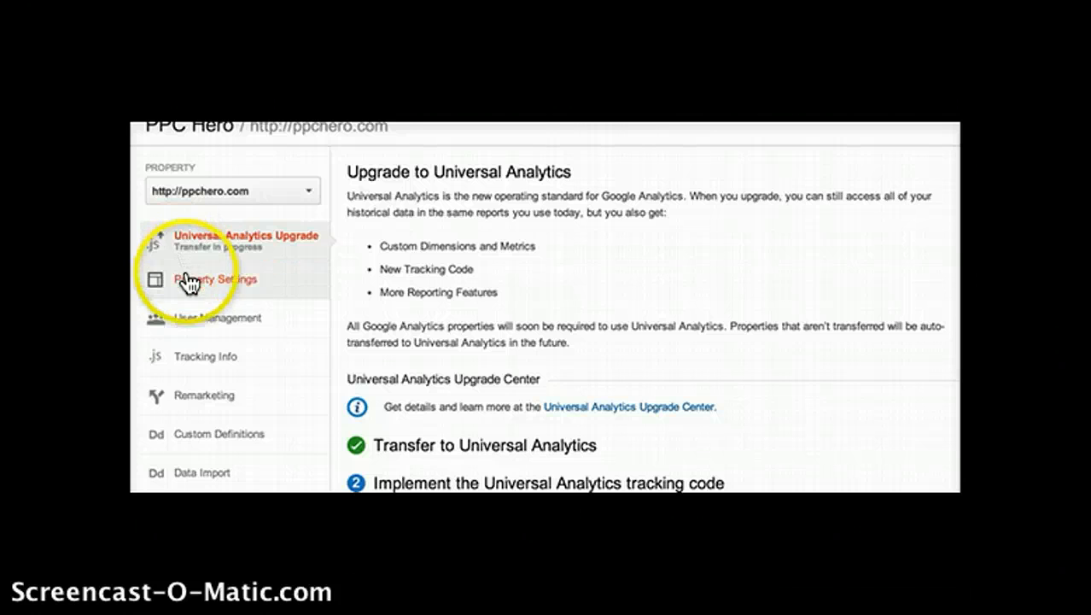
mouse_move(195, 345)
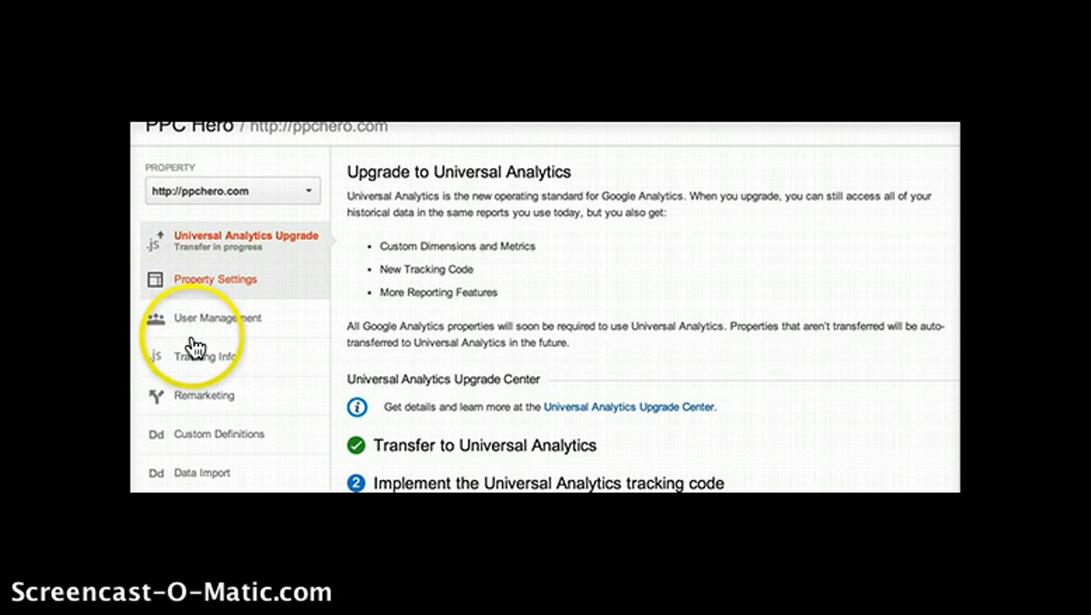
- View the Tracking Code page showing tracking ID UA-1567789-1 receiving data
click(204, 356)
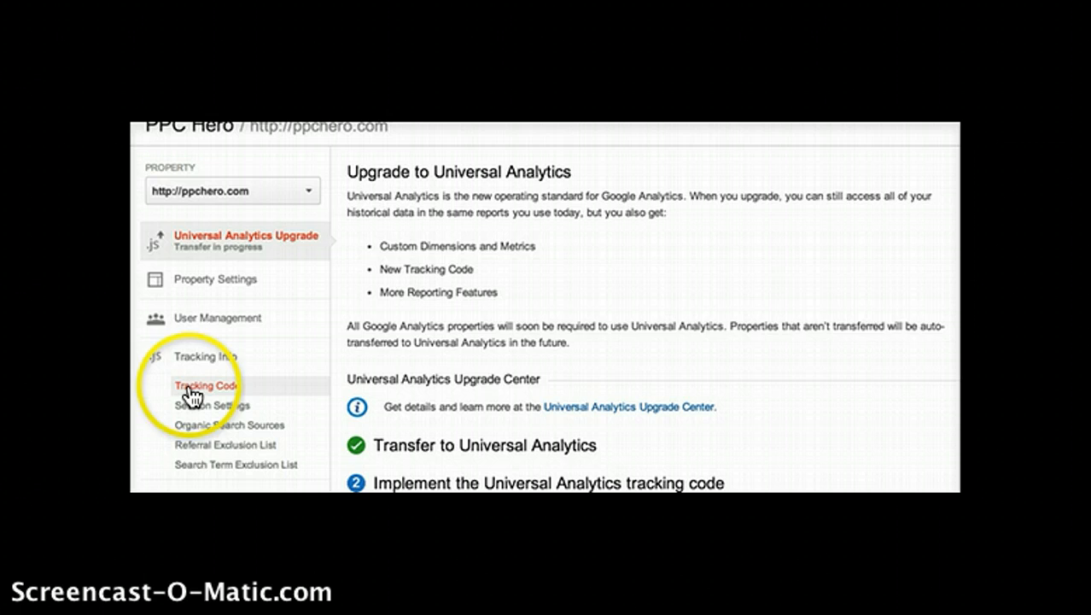
click(205, 385)
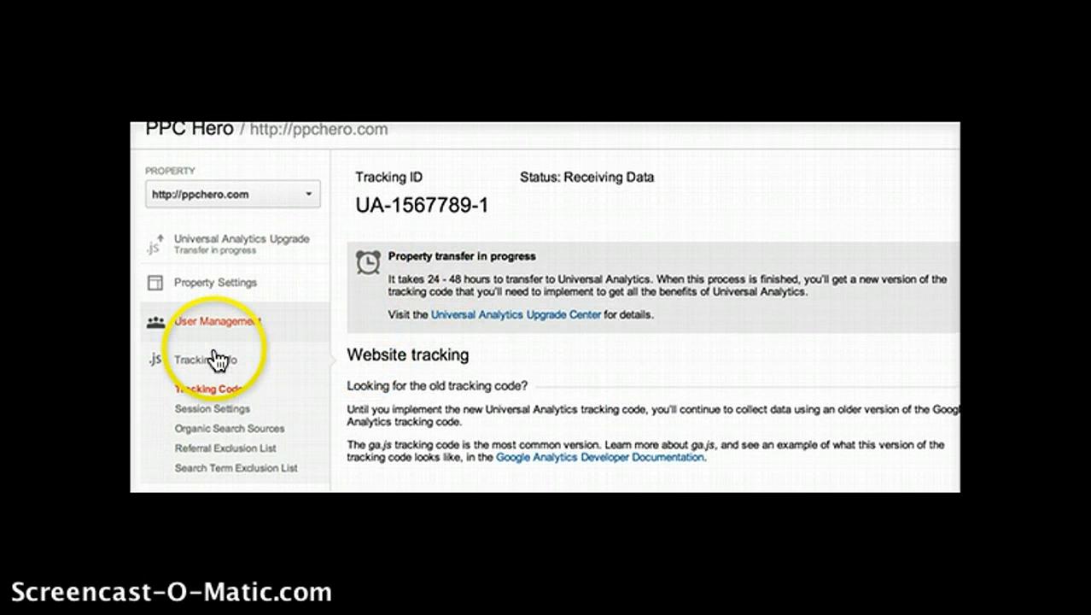
scroll(down, 3)
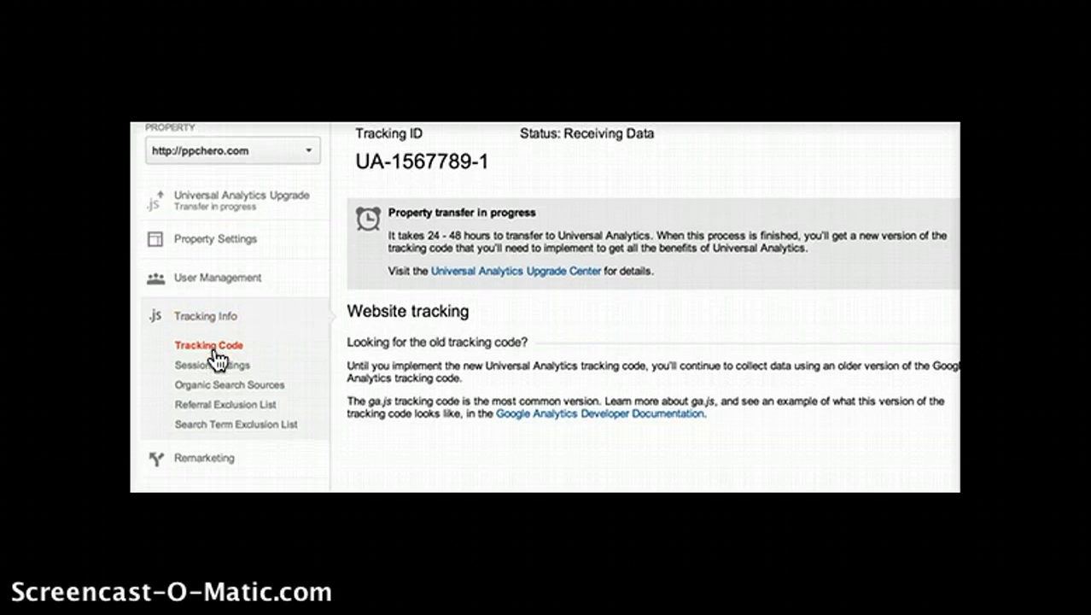
scroll(down, 3)
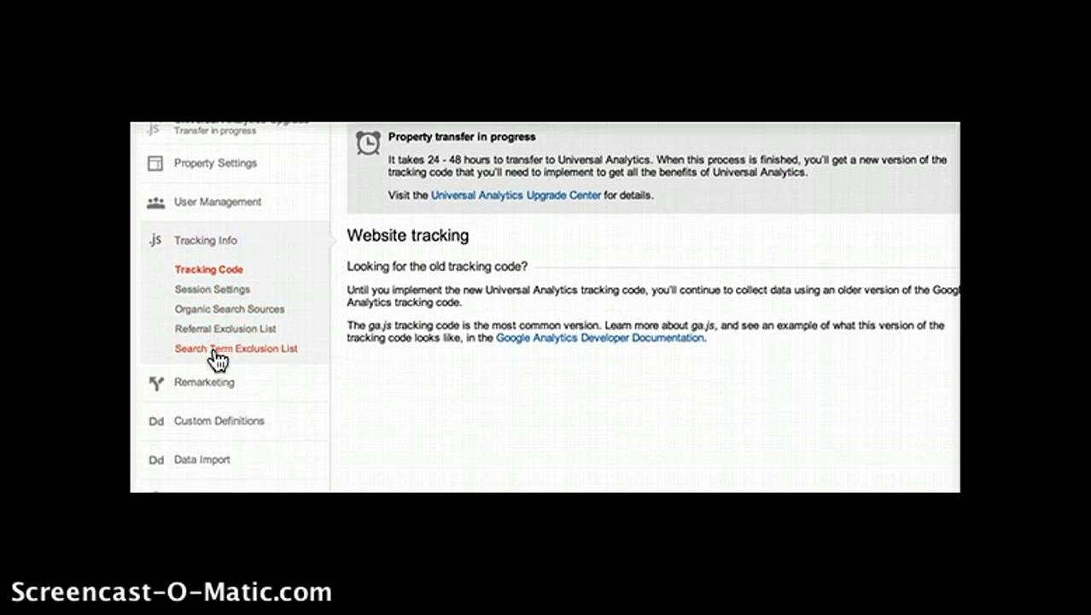
scroll(down, 3)
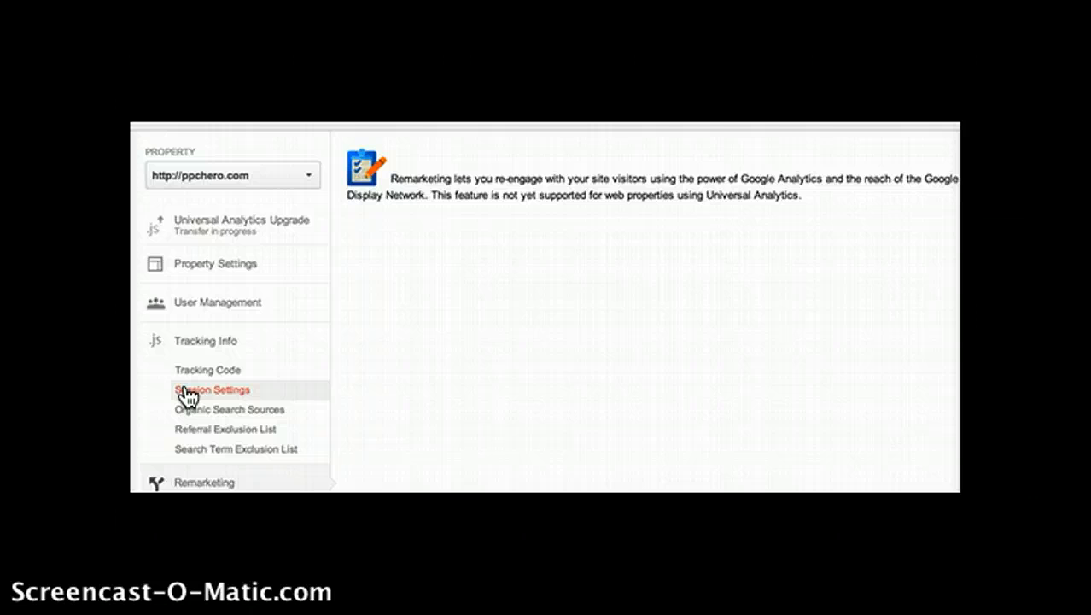
- Scroll through the Remarketing notice about Universal Analytics support
scroll(down, 3)
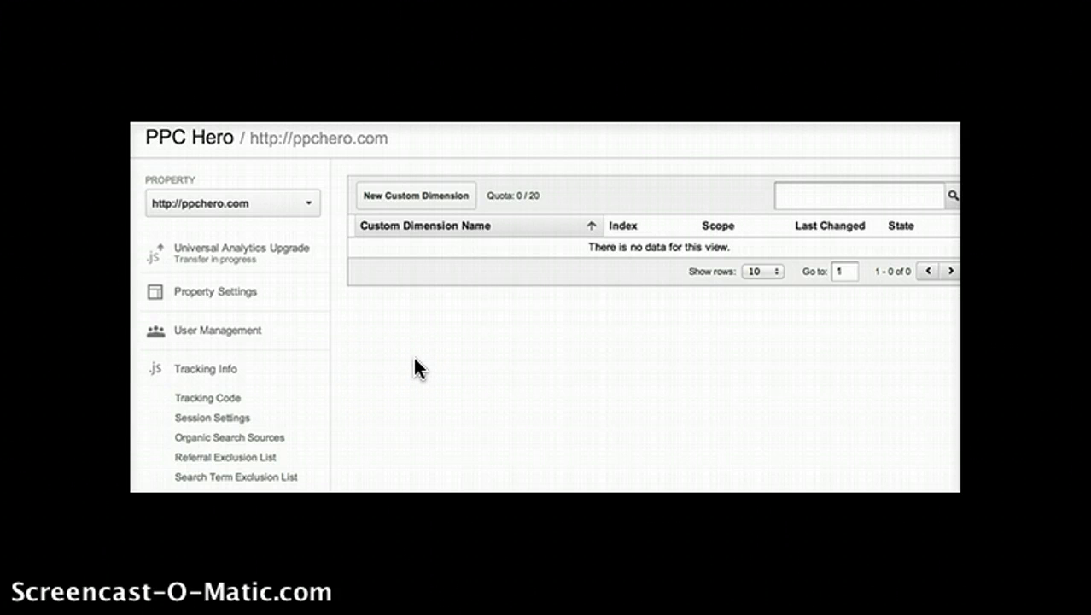
mouse_move(374, 442)
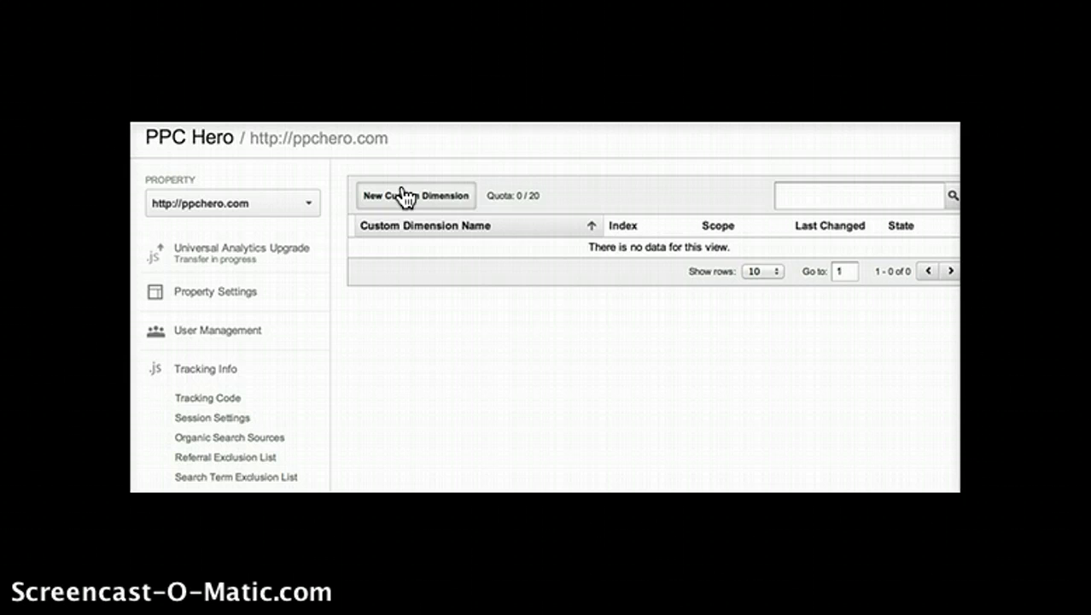
- Create an active custom dimension named 'Author' with Hit scope
click(416, 195)
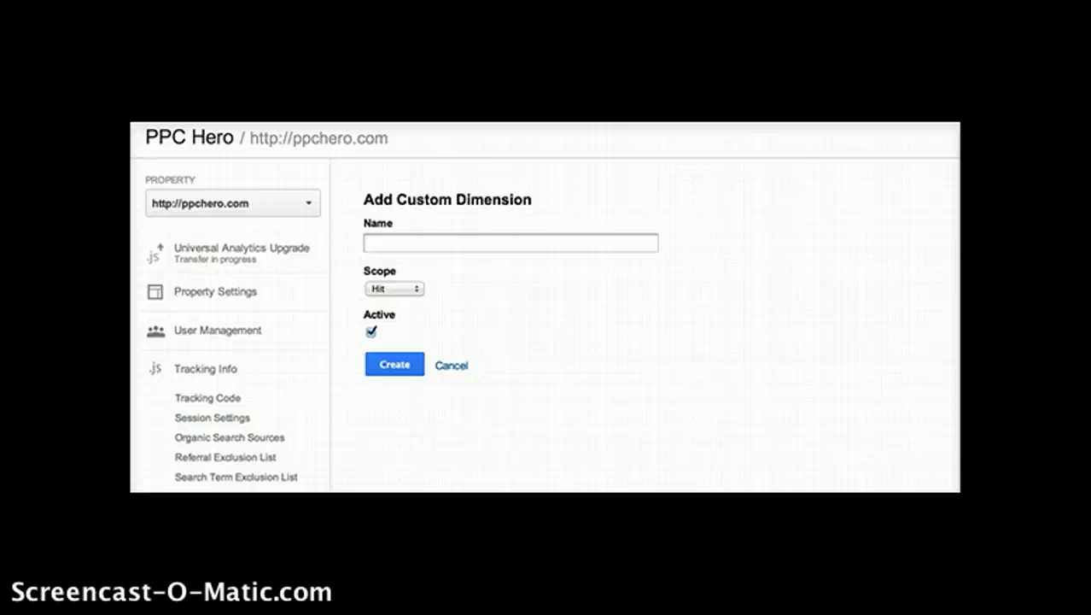
mouse_move(495, 469)
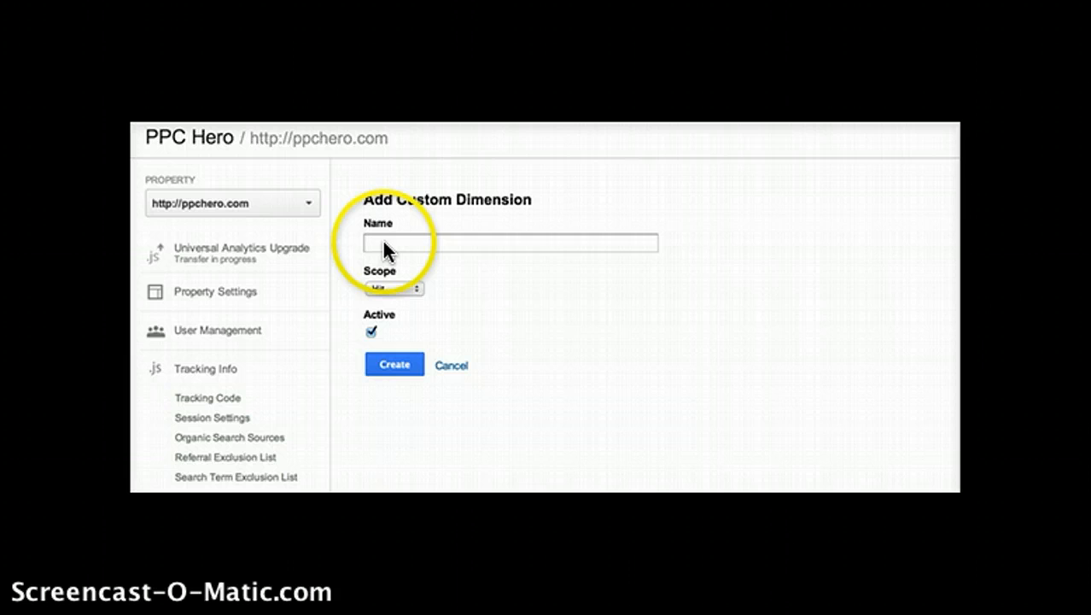
text(Author)
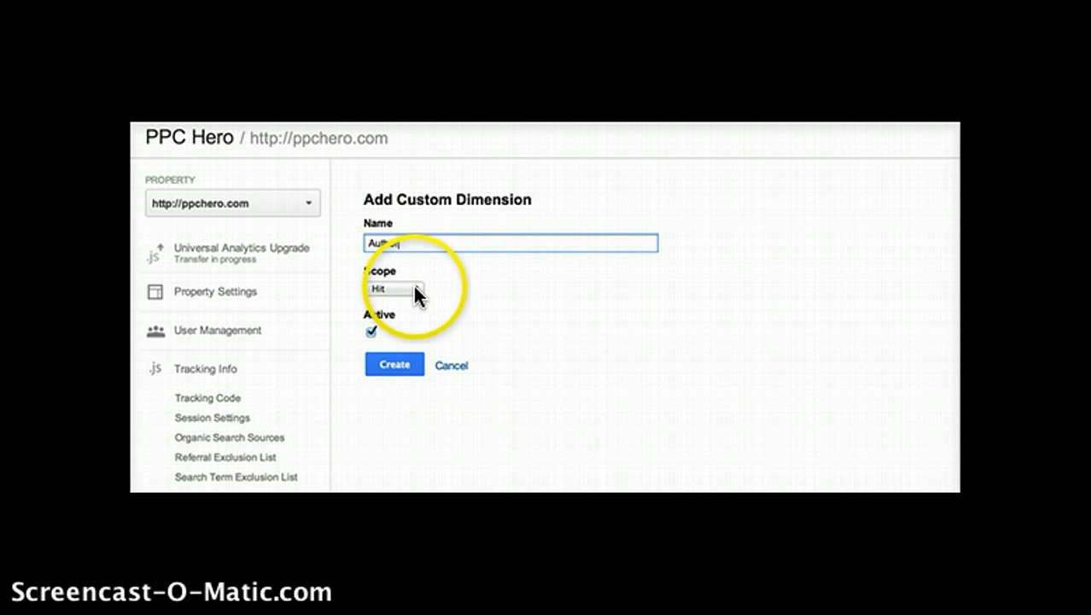
click(394, 288)
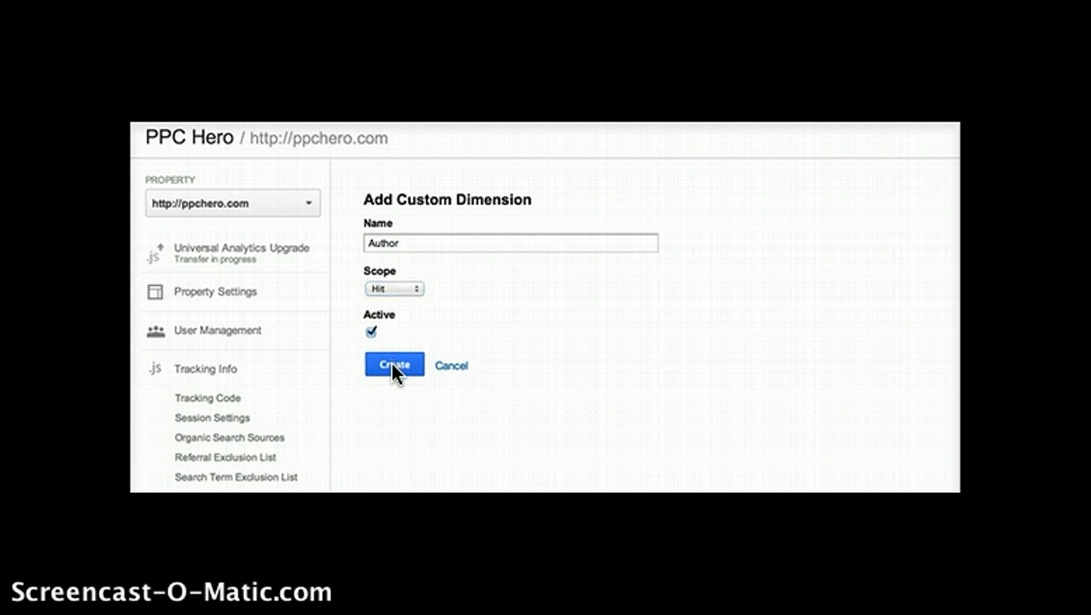
click(394, 364)
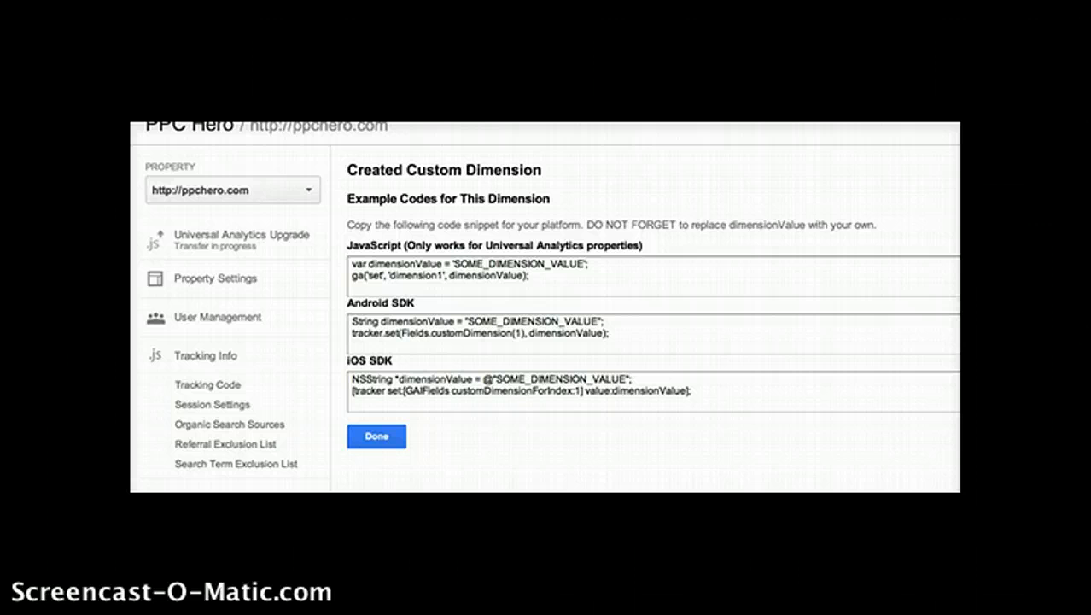
mouse_move(554, 405)
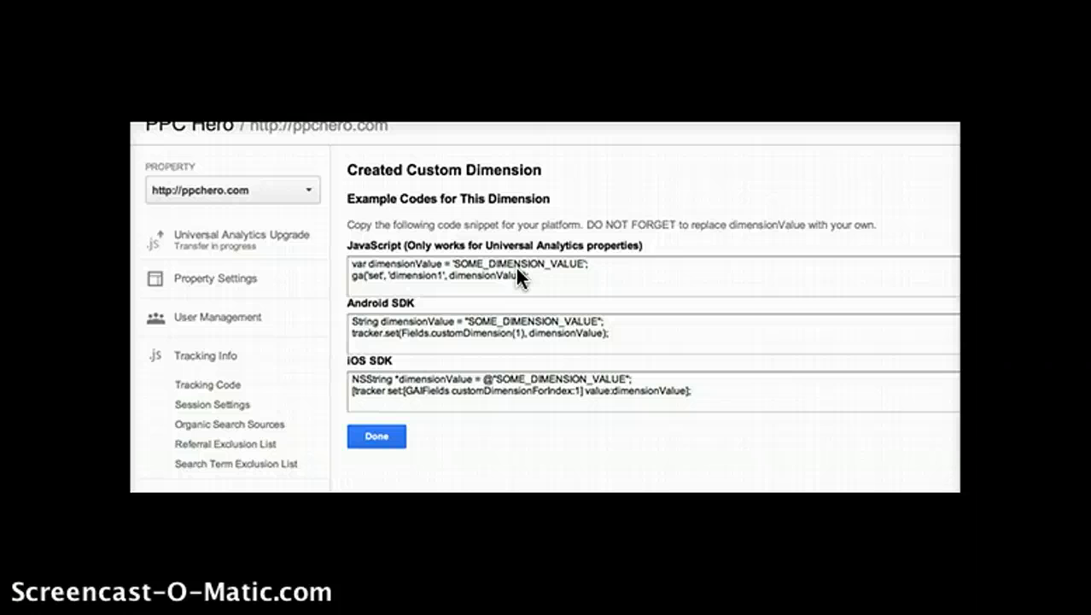
- Close the dimension code page and go to Custom Metrics
click(376, 435)
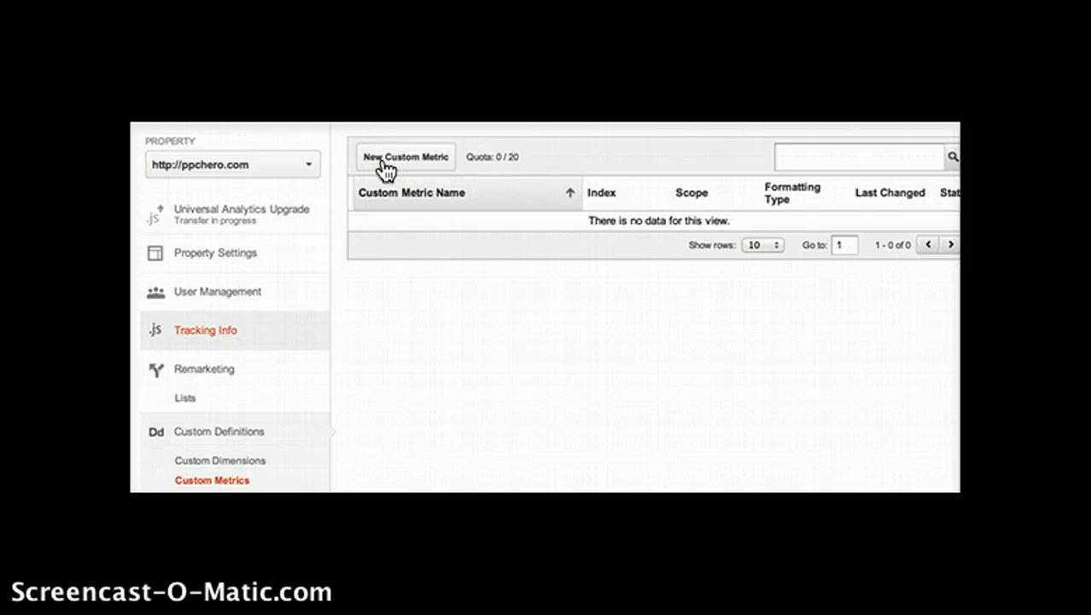
- Create the 'Author Pageview' integer custom metric with minimum and maximum value 1
click(405, 157)
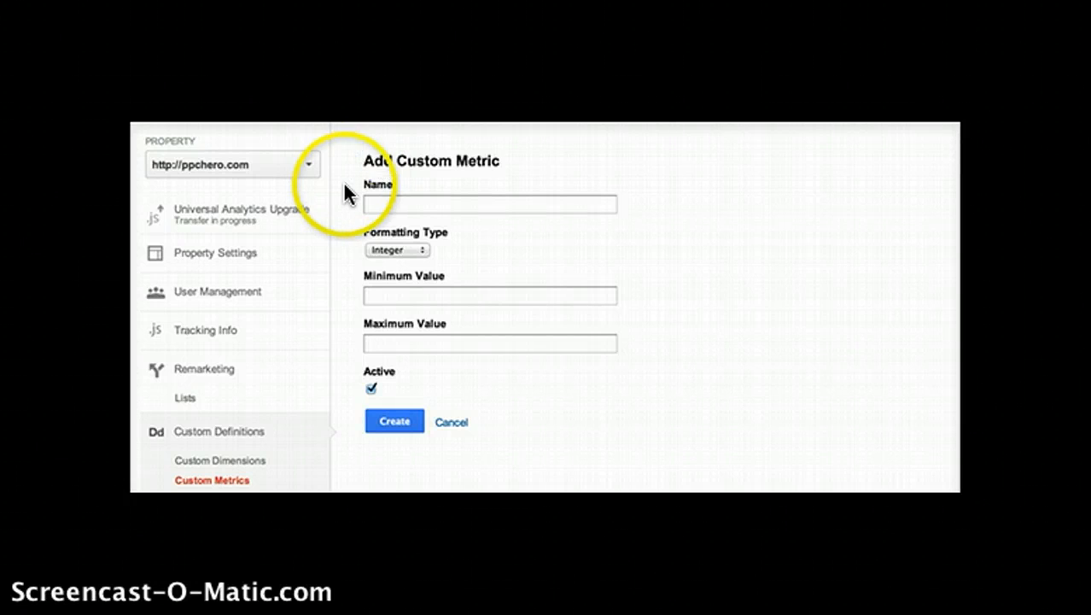
mouse_move(346, 324)
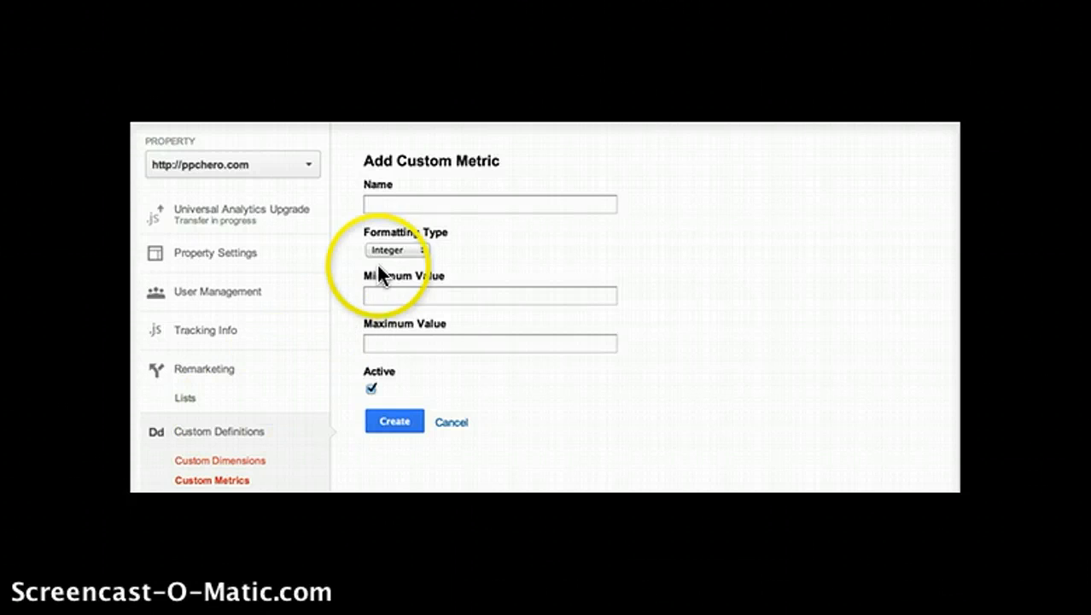
click(489, 295)
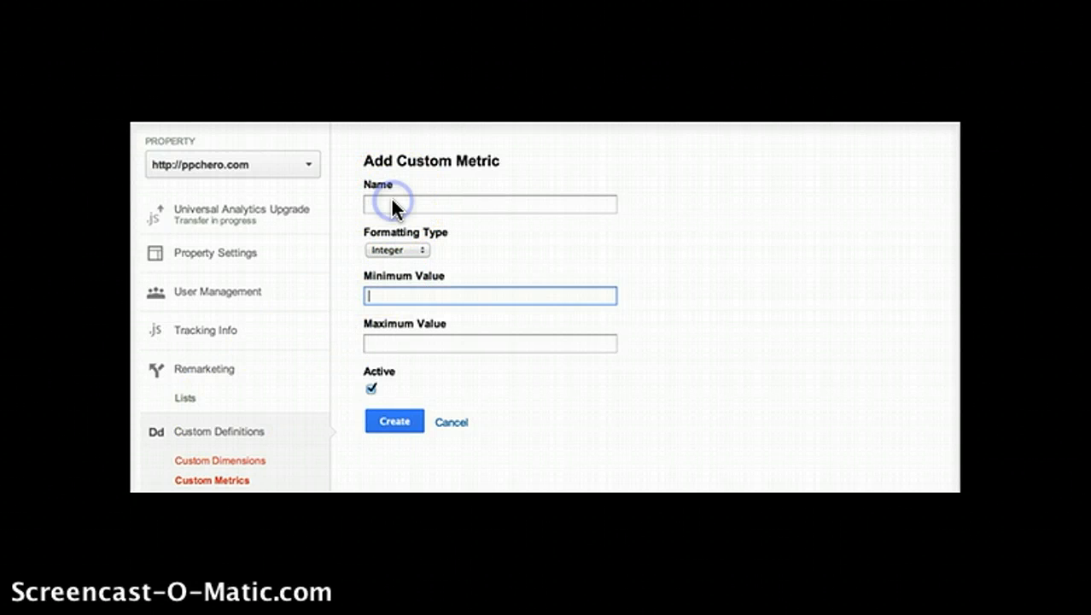
text(Author)
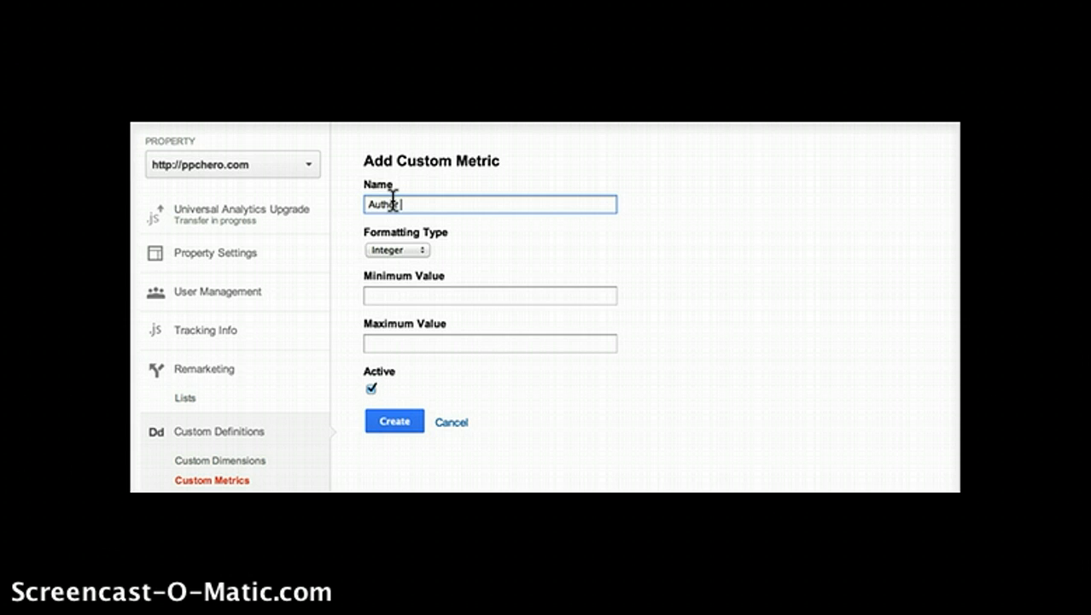
text(Pageview)
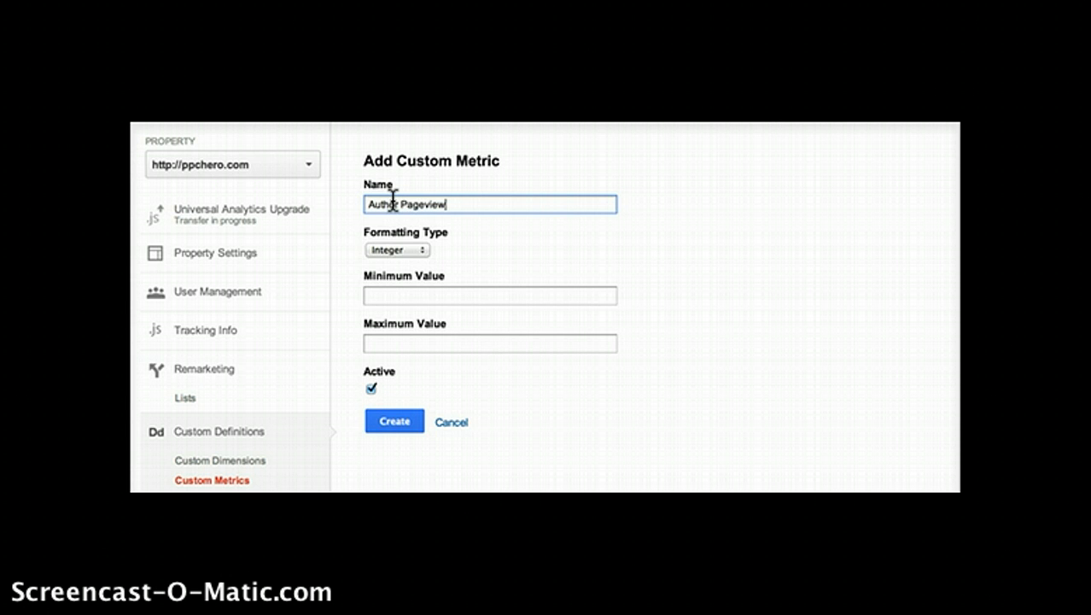
click(396, 249)
text(1)
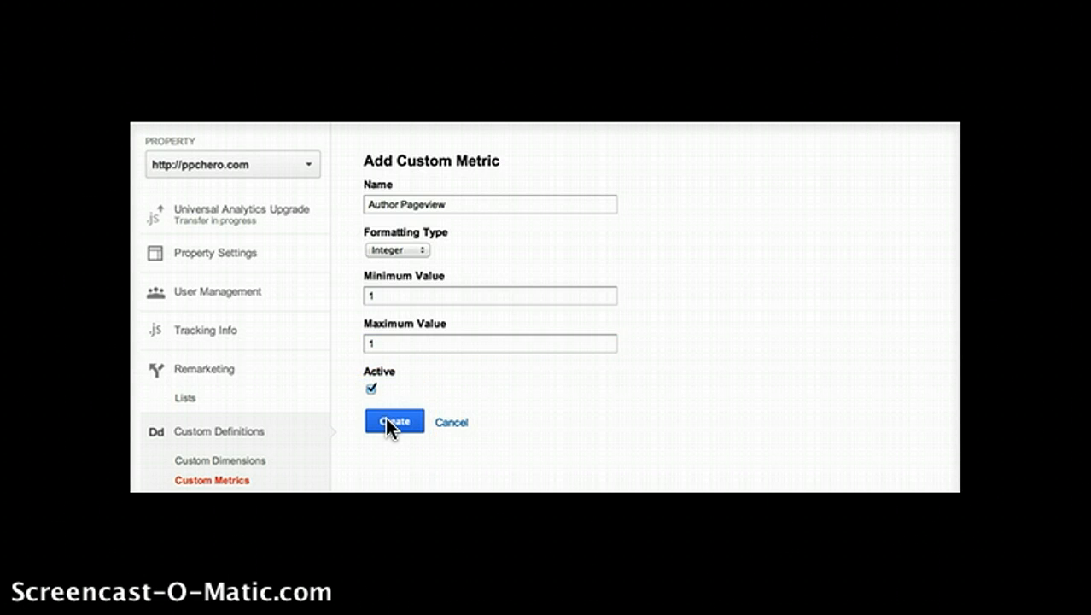
click(393, 421)
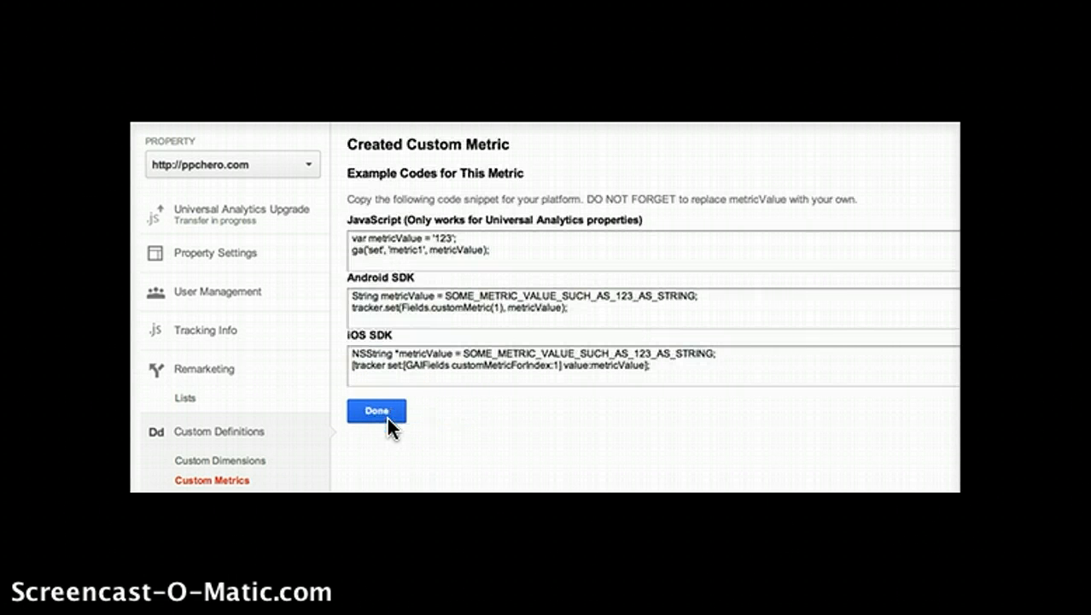
mouse_move(468, 437)
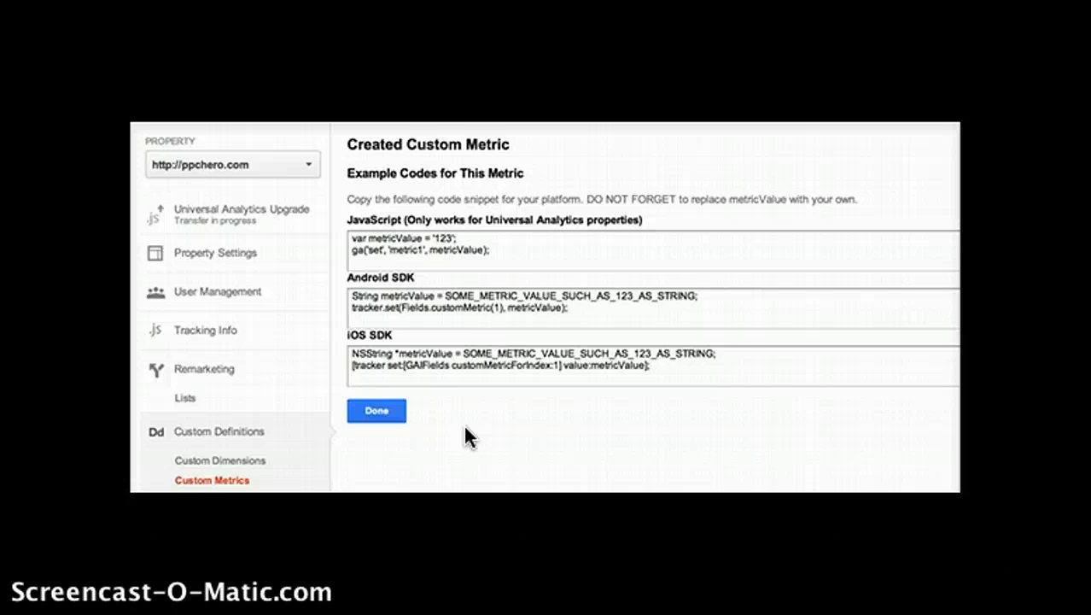
- Close the metric code page and open the Data Import section
click(376, 410)
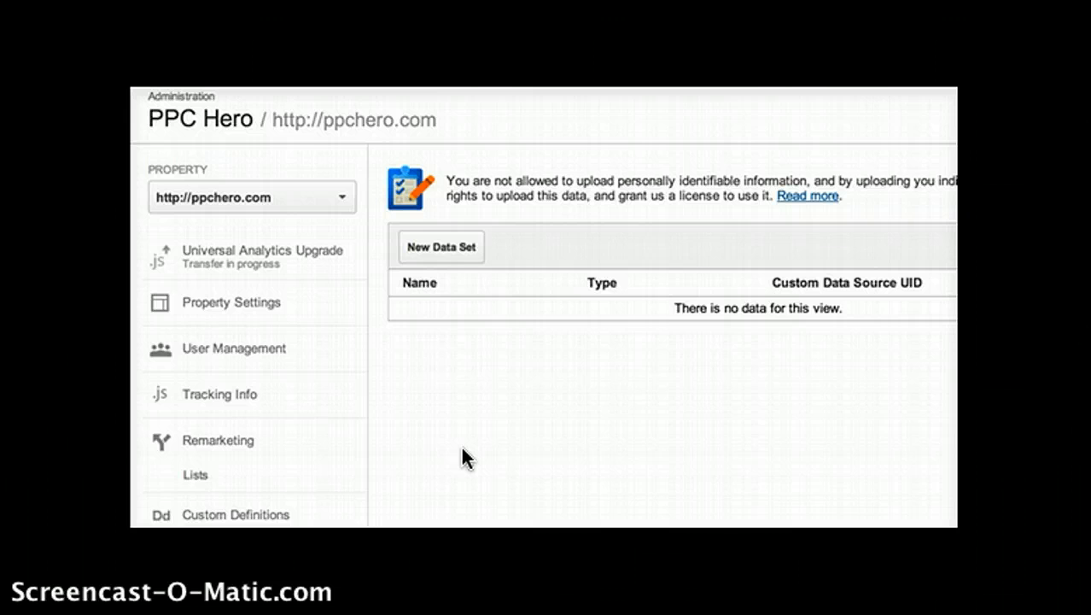
- Return to the Universal Analytics Upgrade page from the admin sidebar
scroll(down, 3)
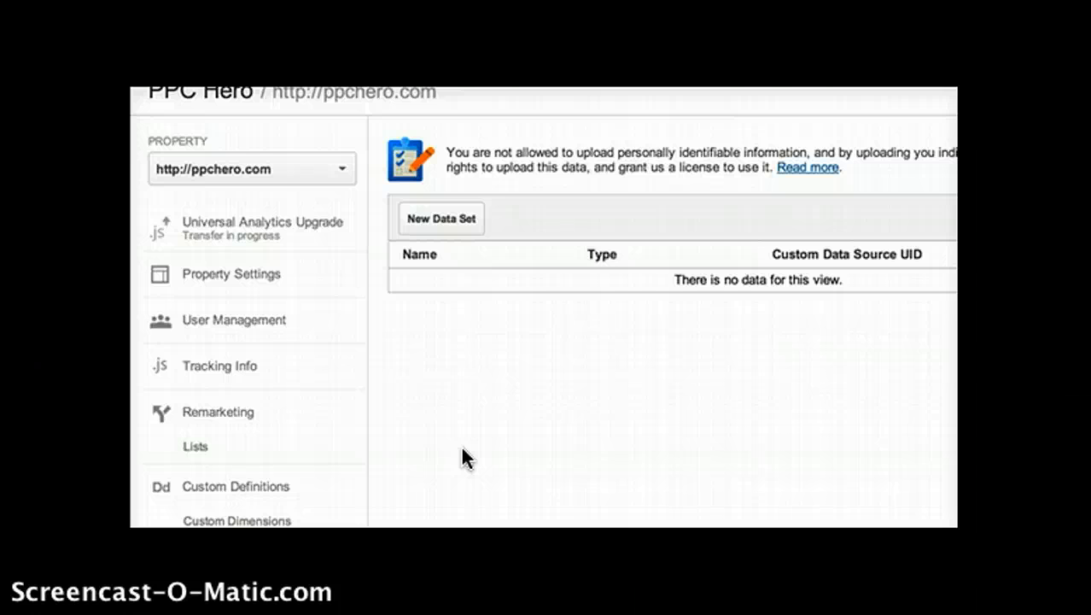
click(243, 227)
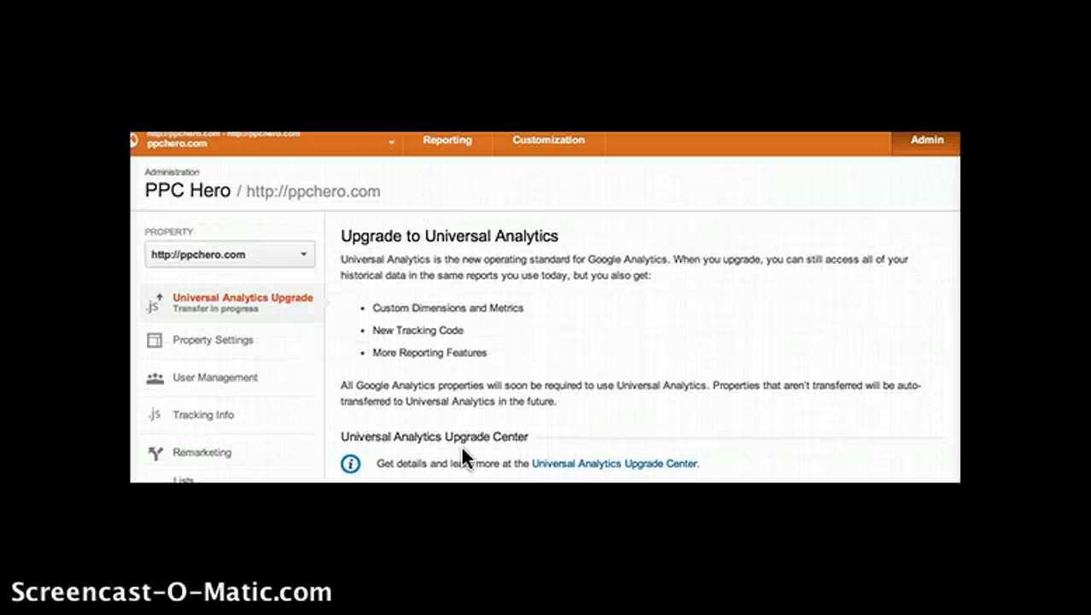